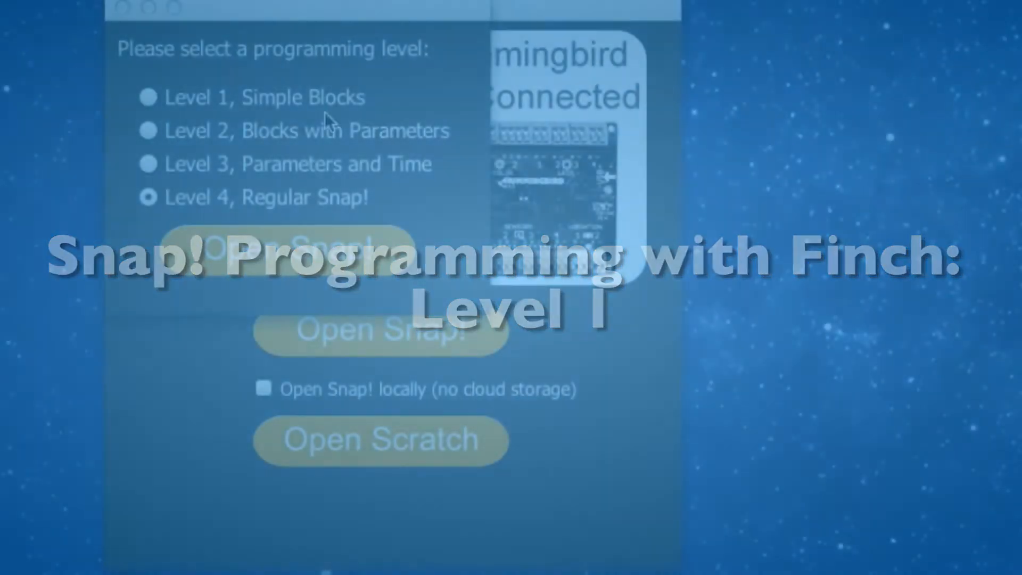
Step: Pick the Level 1, Simple Blocks level and launch Snap! from BirdBrain Robot Server
left_click(148, 98)
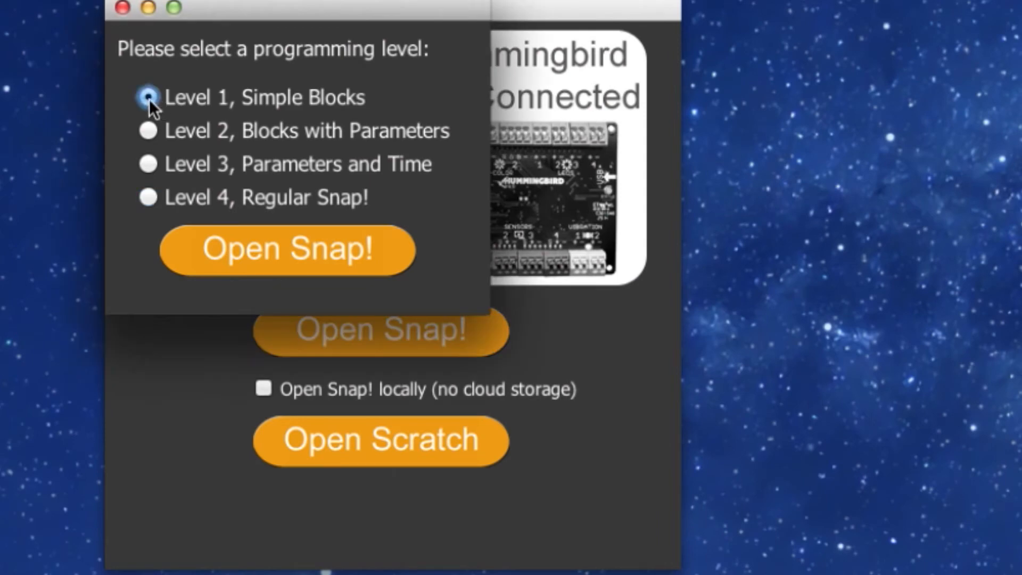
left_click(289, 249)
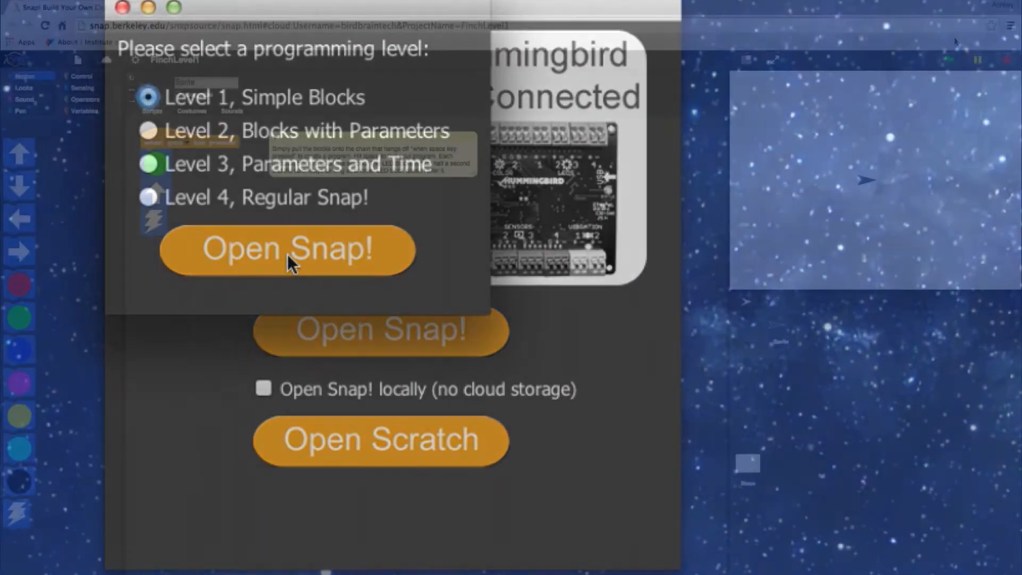
Step: Let Snap! load the FinchLevel1 project with its space-key starter script
left_click(288, 249)
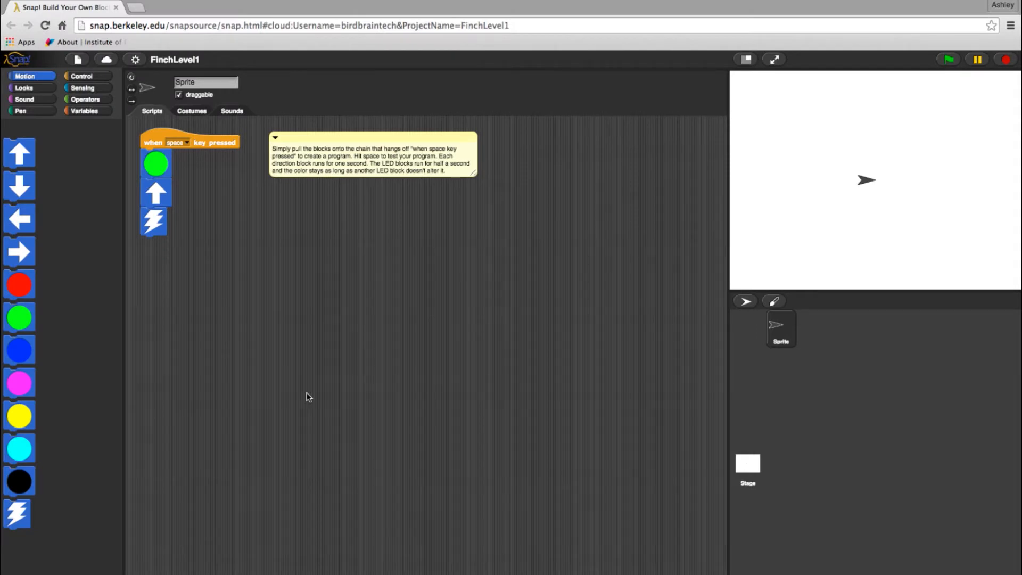
mouse_move(30, 164)
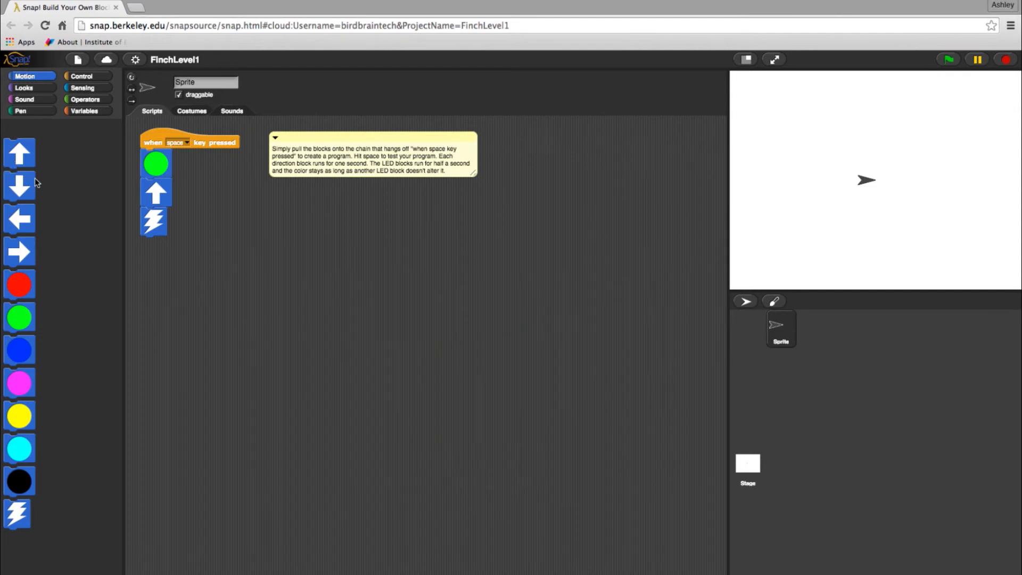
Step: Remove the green light, forward, lightning and backward blocks from under the space-key hat
left_click_drag(19, 187, 154, 246)
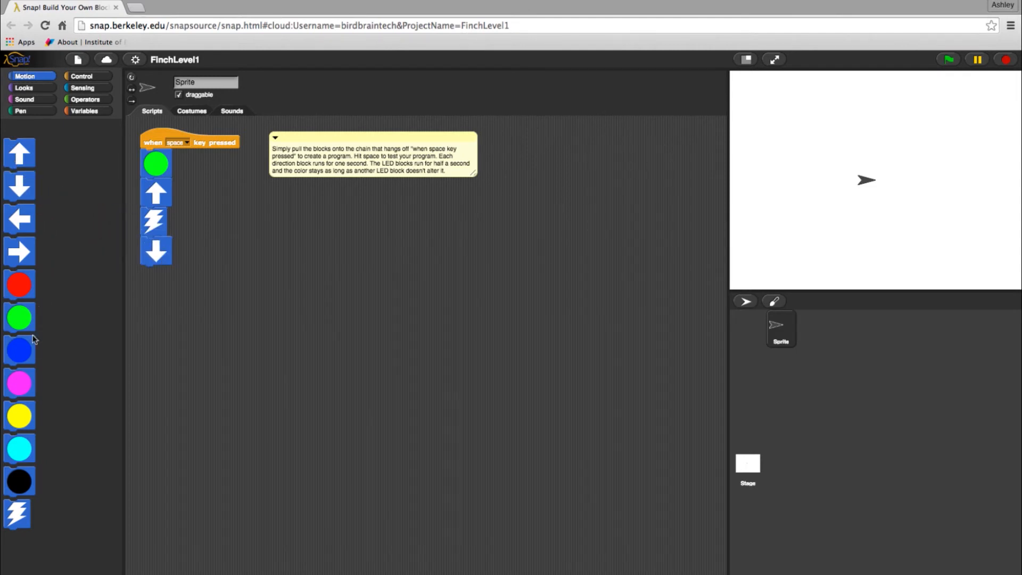
left_click_drag(18, 350, 148, 287)
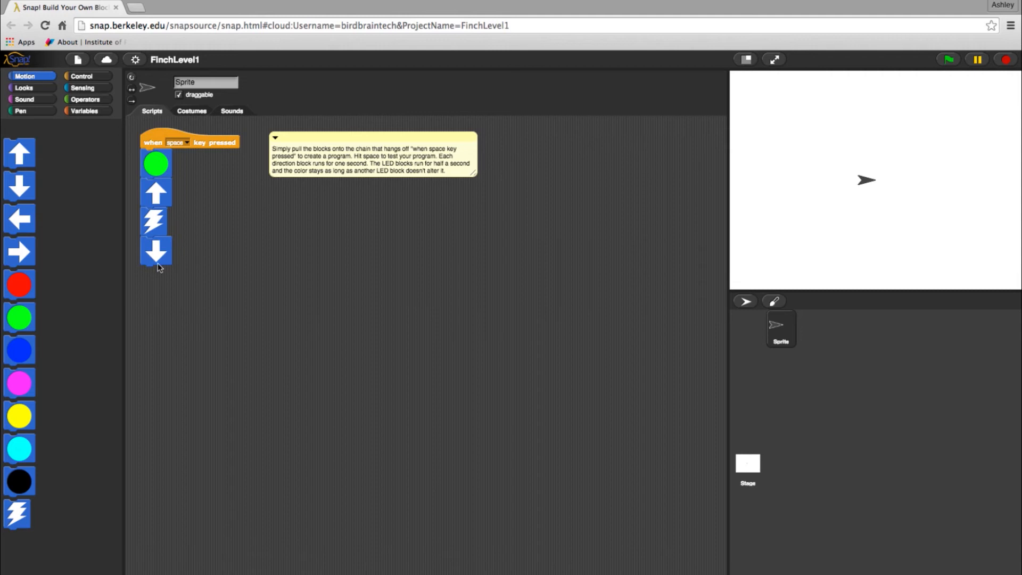
right_click(156, 256)
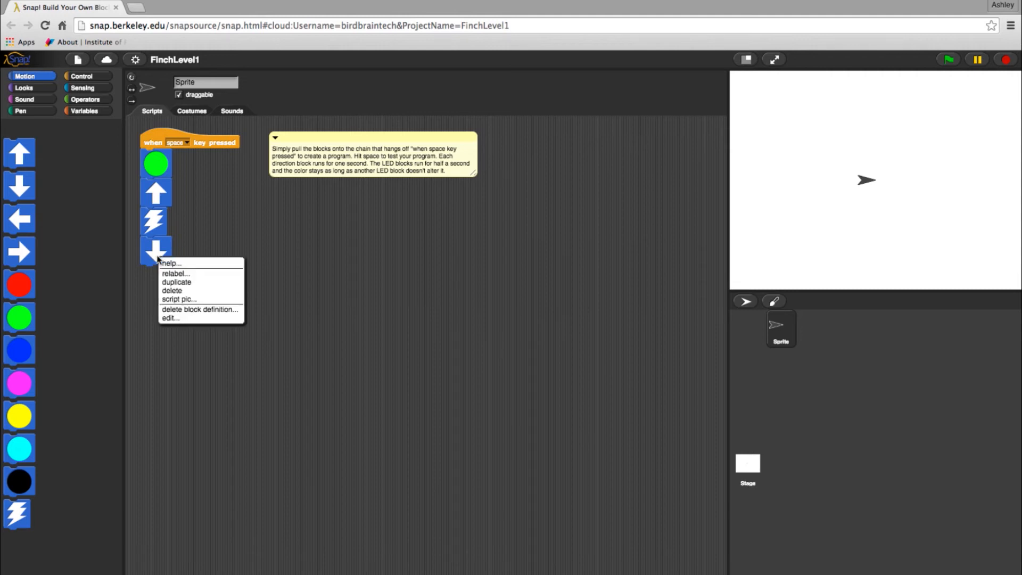
mouse_move(175, 291)
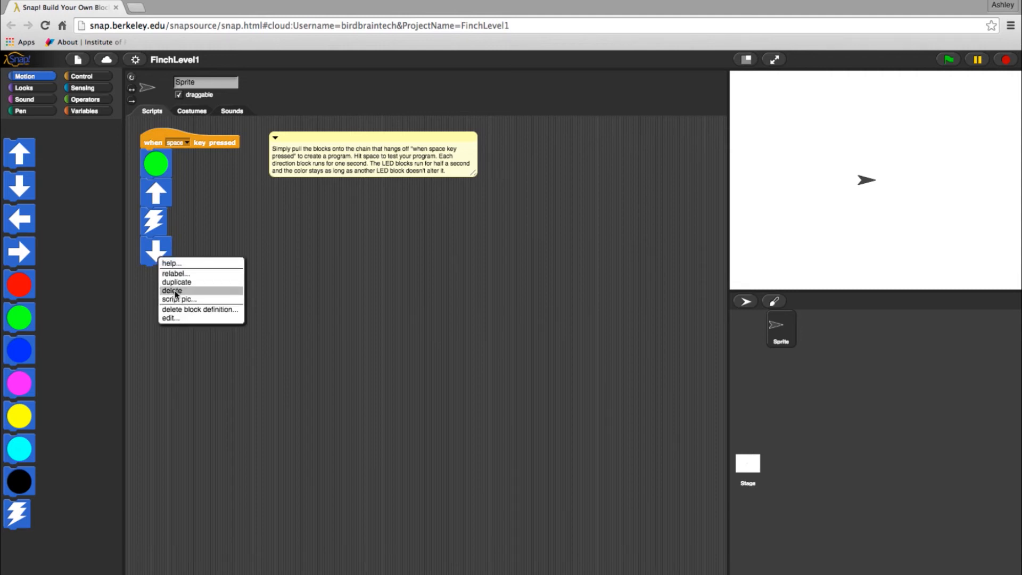
left_click(172, 290)
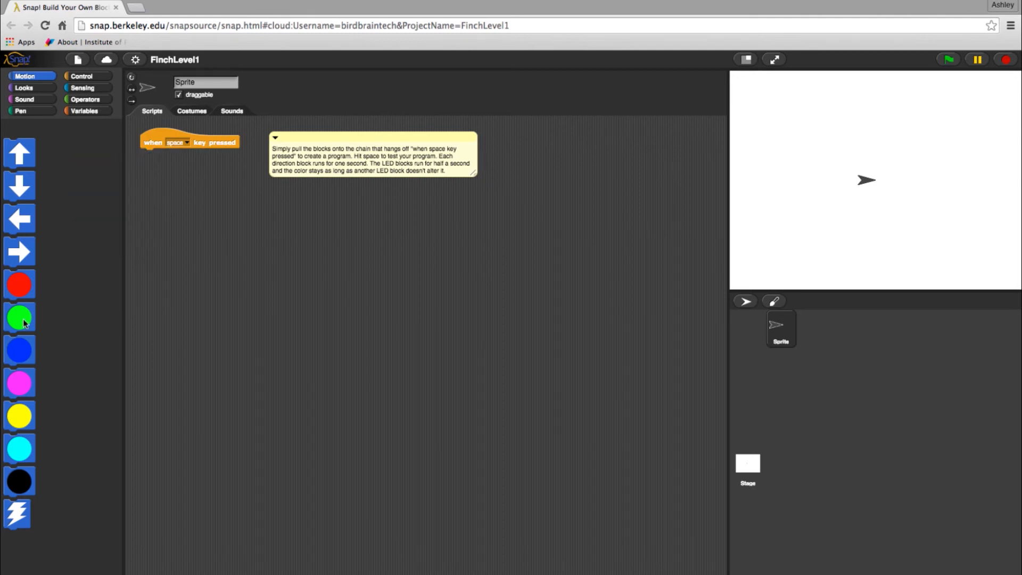
Step: Stack green light, move forward, red light and move backward blocks under the space-key hat
left_click_drag(20, 317, 151, 160)
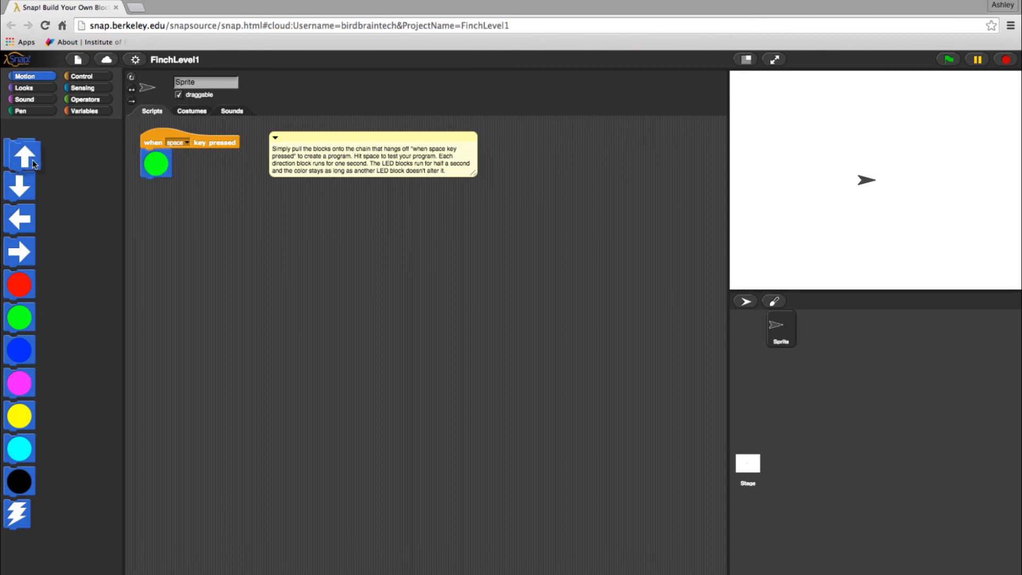
left_click_drag(20, 155, 156, 192)
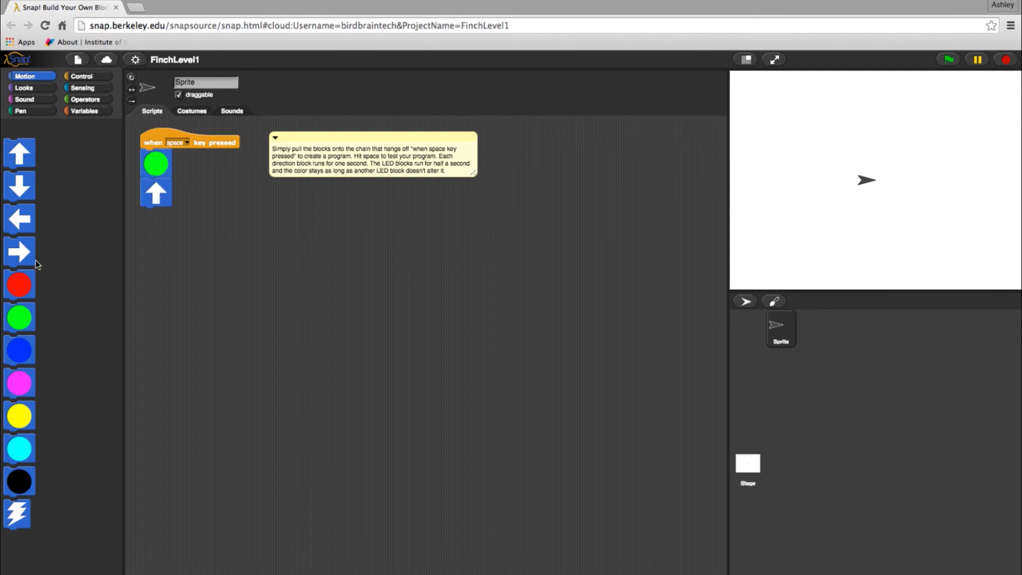
left_click_drag(19, 284, 159, 205)
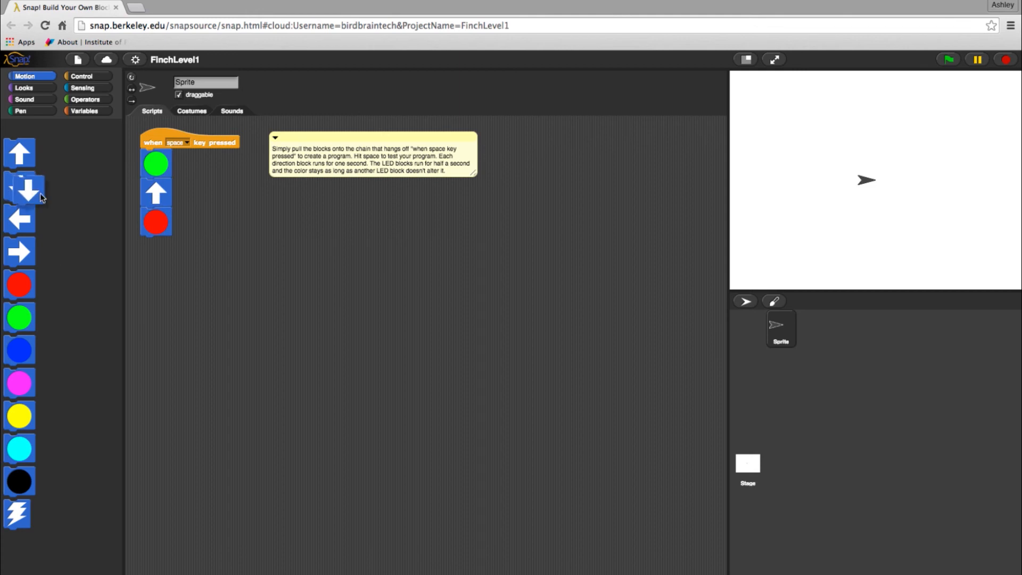
left_click_drag(19, 189, 151, 253)
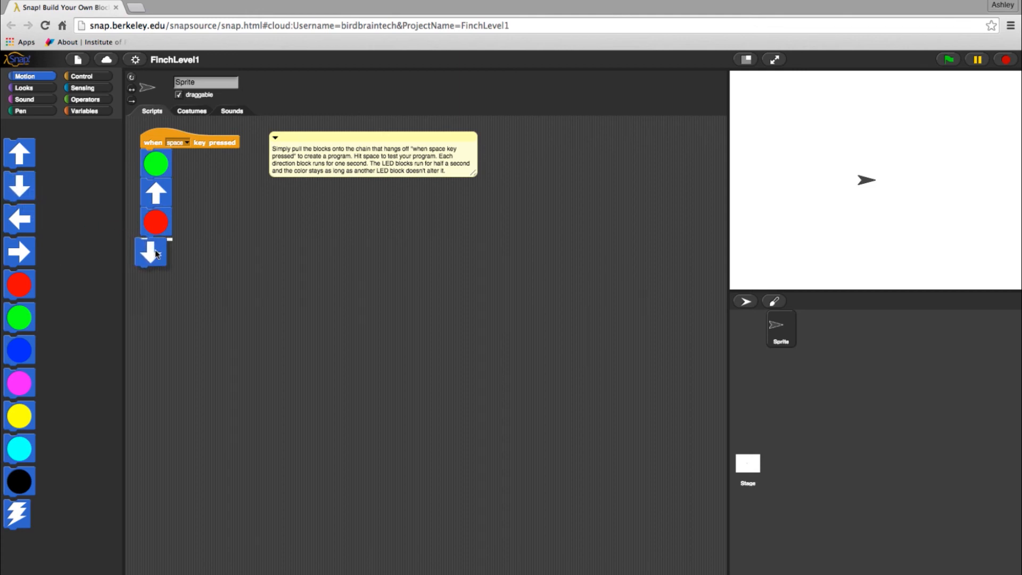